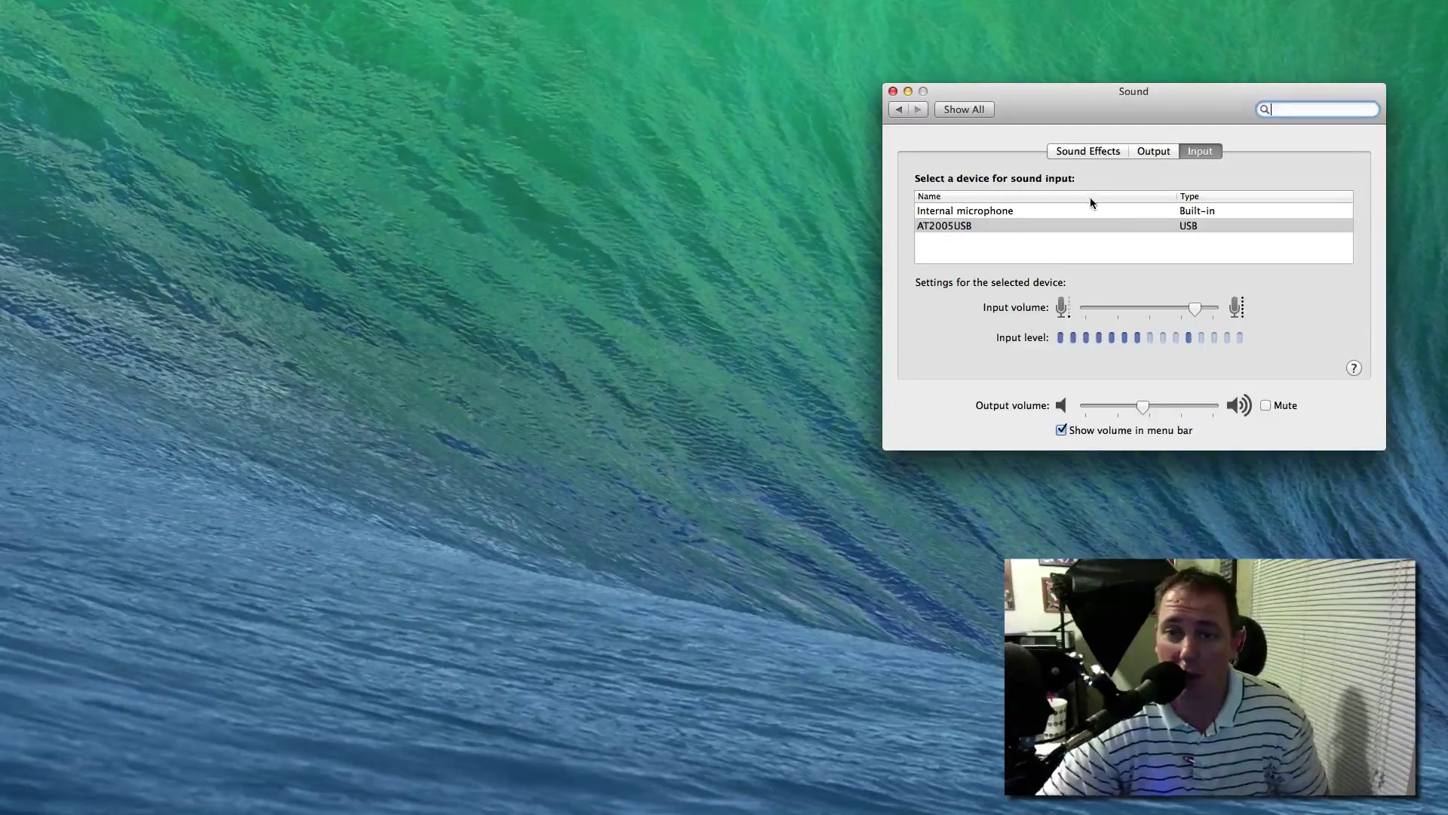
pyautogui.moveTo(677, 288)
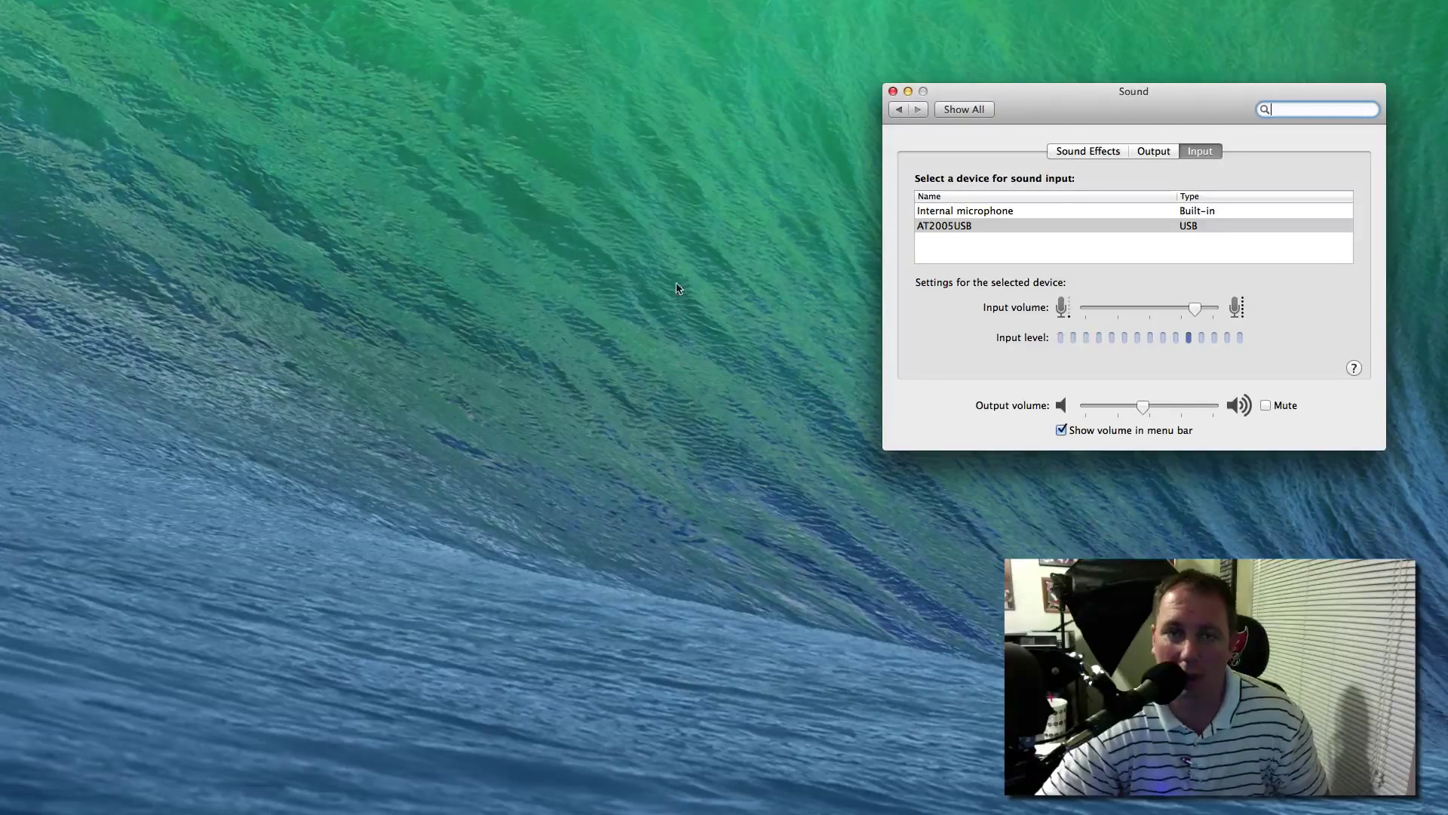